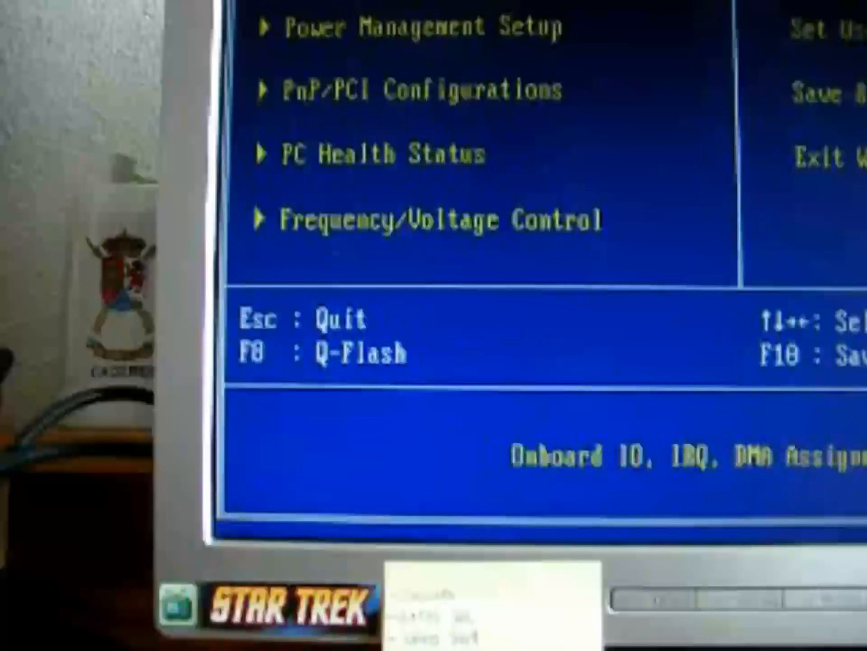
Step: Enter the Frequency/Voltage Control page from the main setup menu
{"action": "key", "text": "Down"}
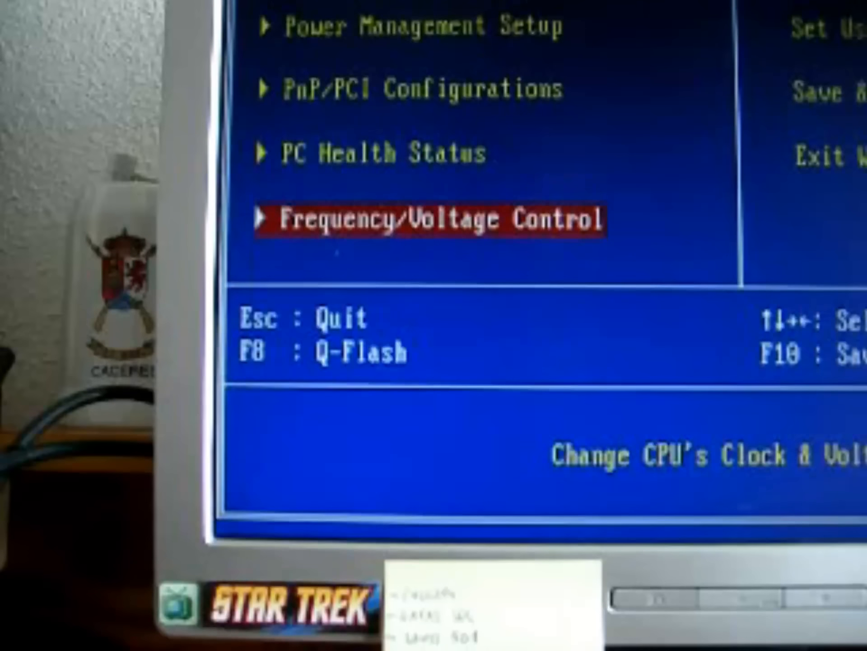
{"action": "key", "text": "enter"}
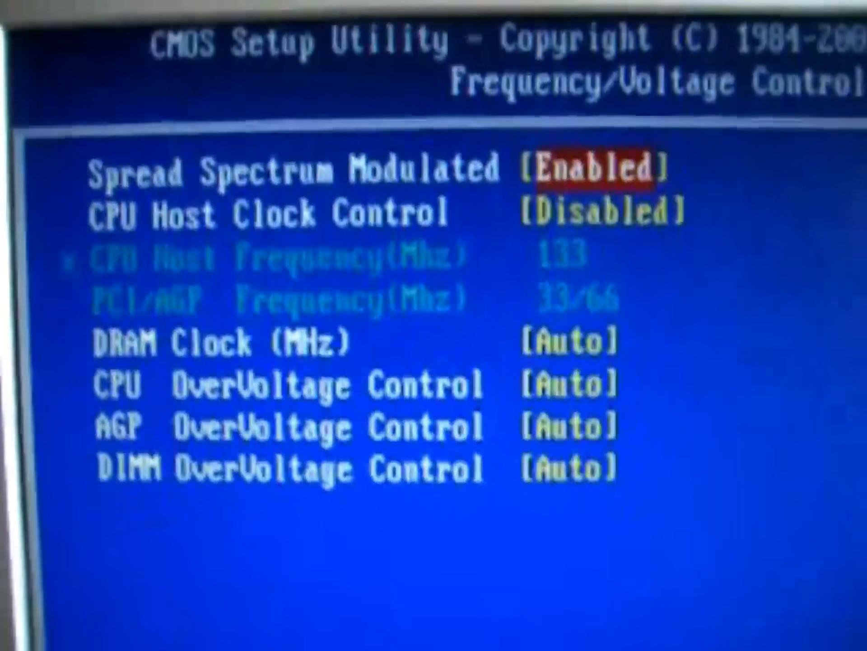
Step: Switch CPU Host Clock Control from Disabled to Enabled, unlocking CPU Host Frequency at 133 MHz
{"action": "key", "text": "down"}
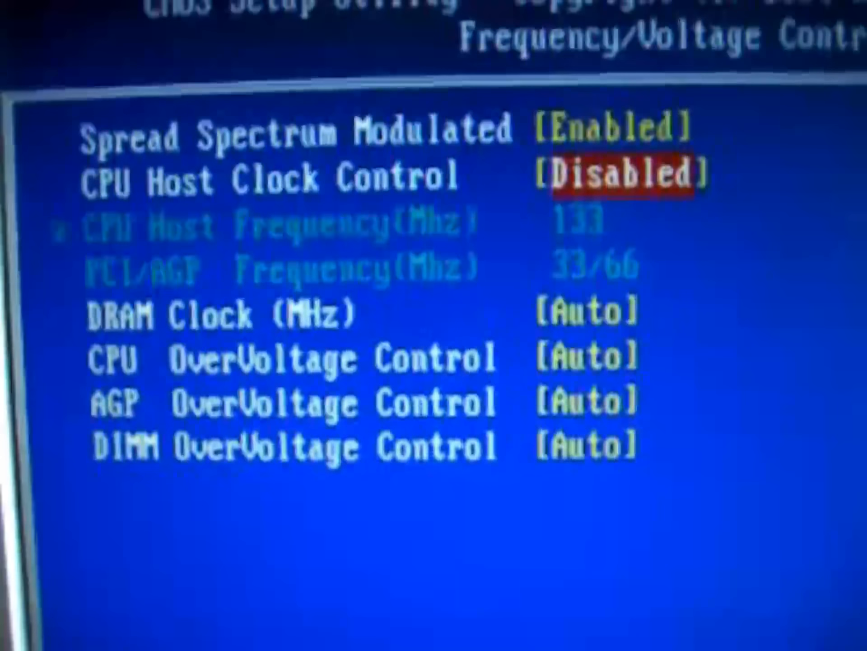
{"action": "key", "text": "enter"}
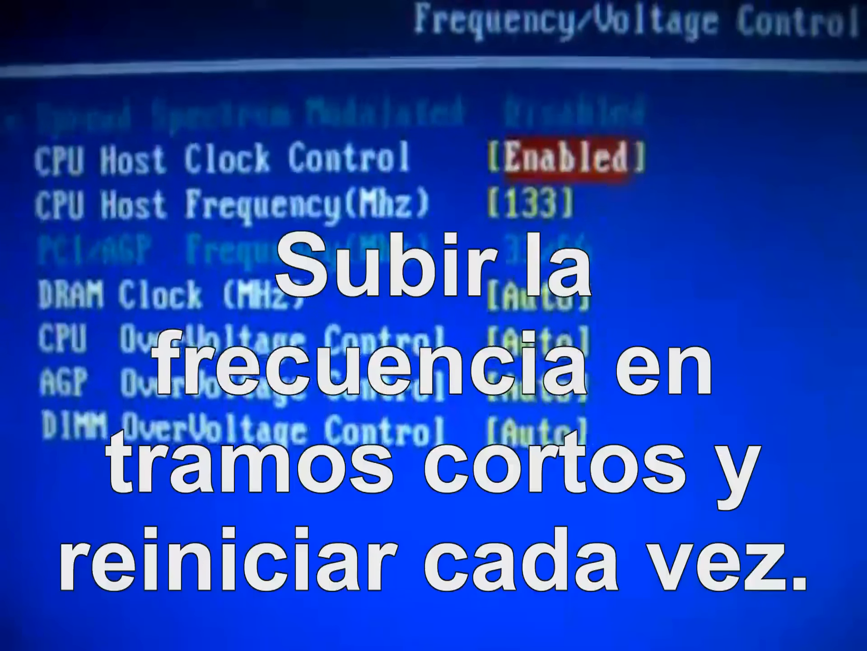
{"action": "key", "text": "down"}
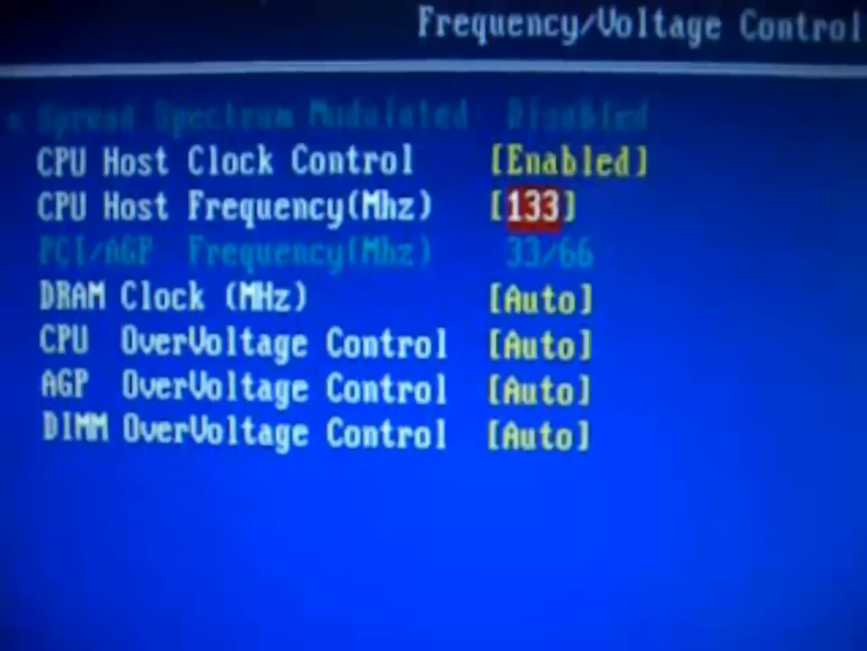
Step: Set CPU Host Frequency to 140 MHz
{"action": "key", "text": "enter"}
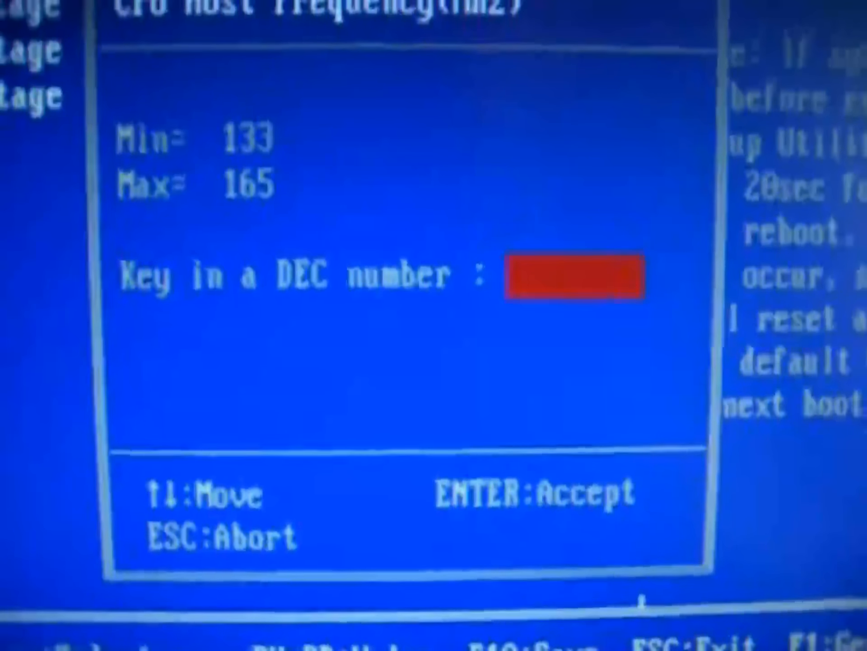
{"action": "type", "text": "1"}
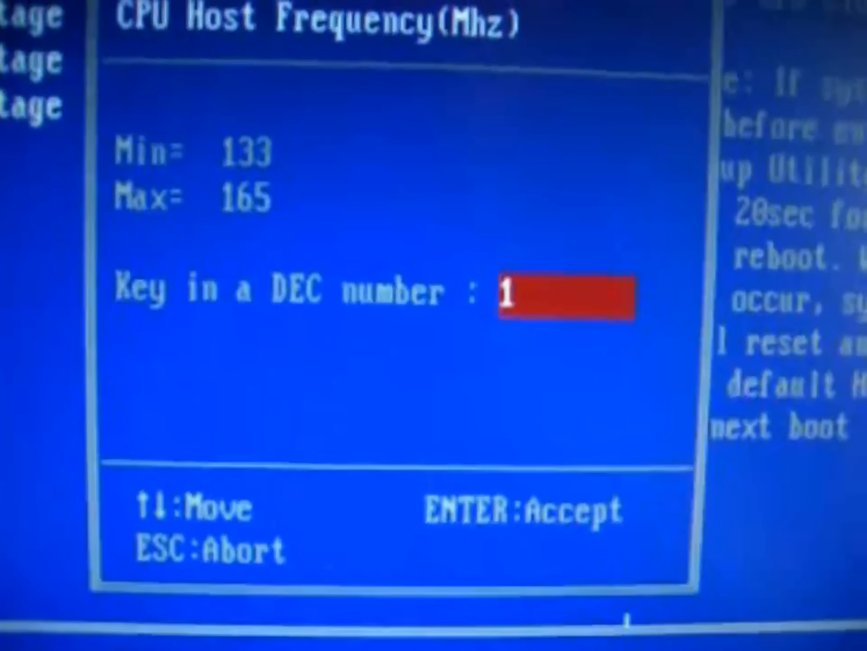
{"action": "type", "text": "4"}
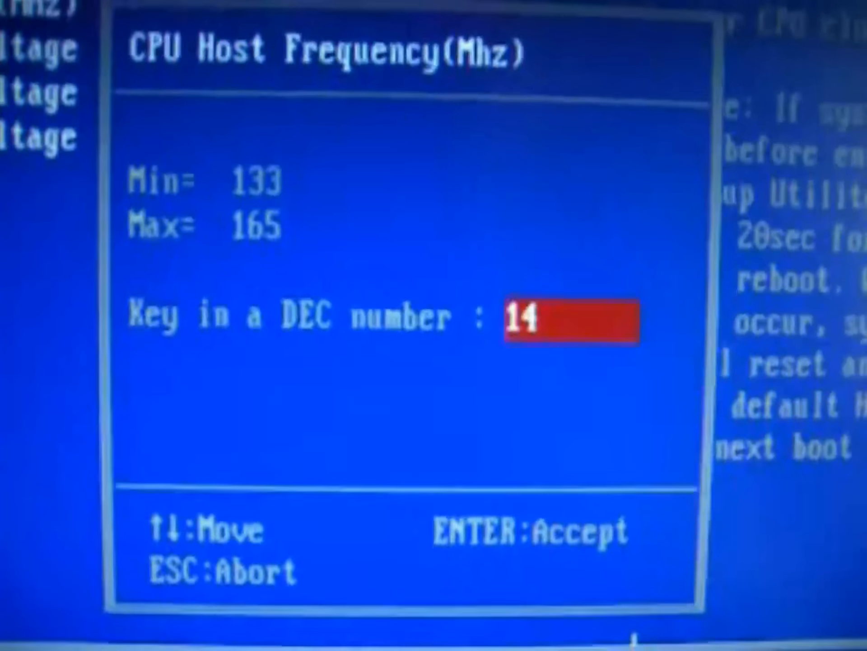
{"action": "type", "text": "0"}
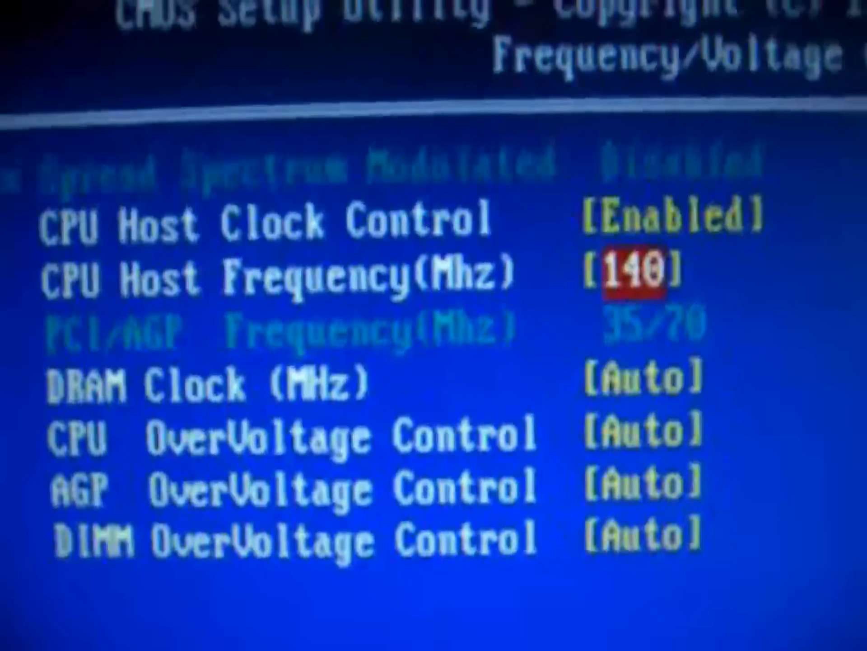
Step: Return to the main setup menu and move to Save & Exit Setup
{"action": "key", "text": "Escape"}
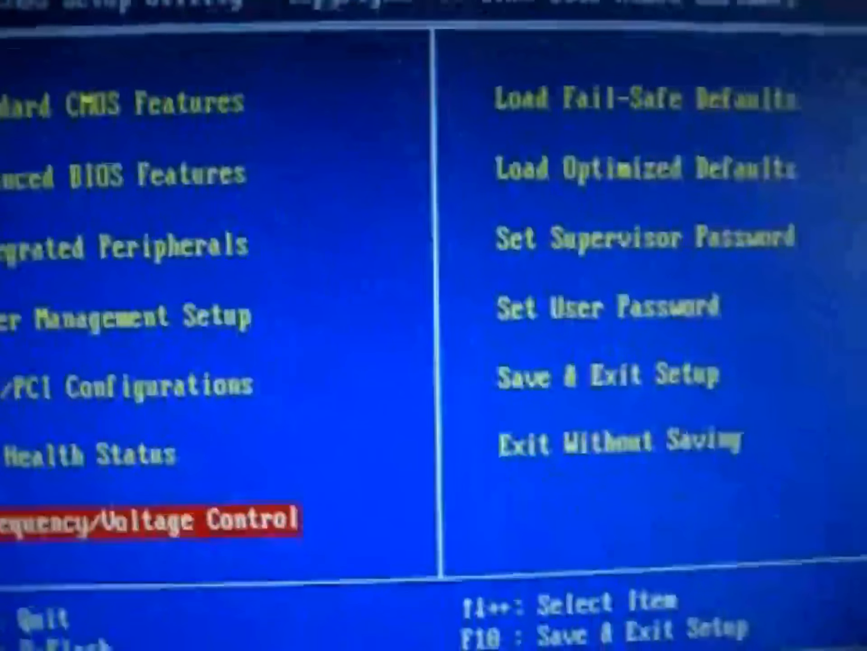
{"action": "key", "text": "down"}
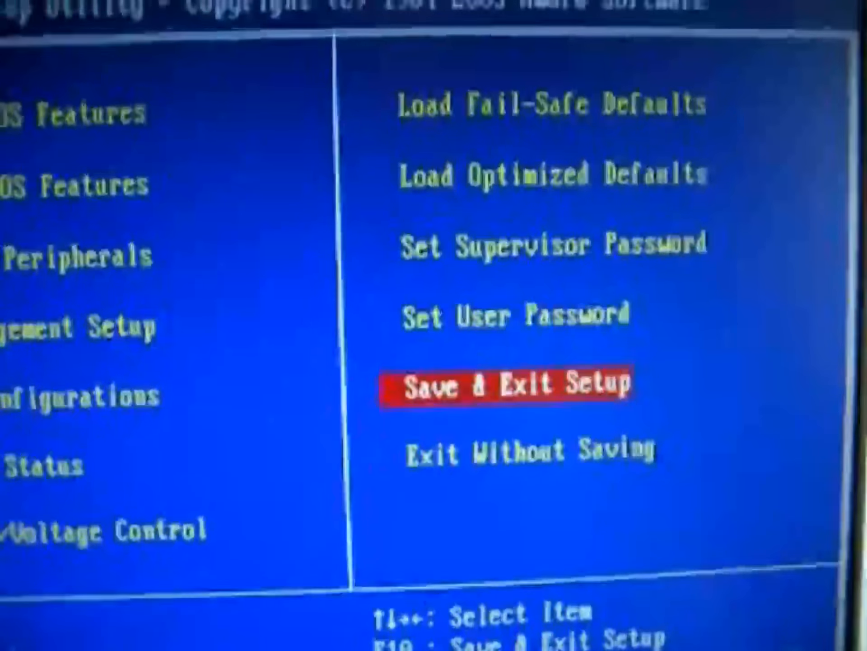